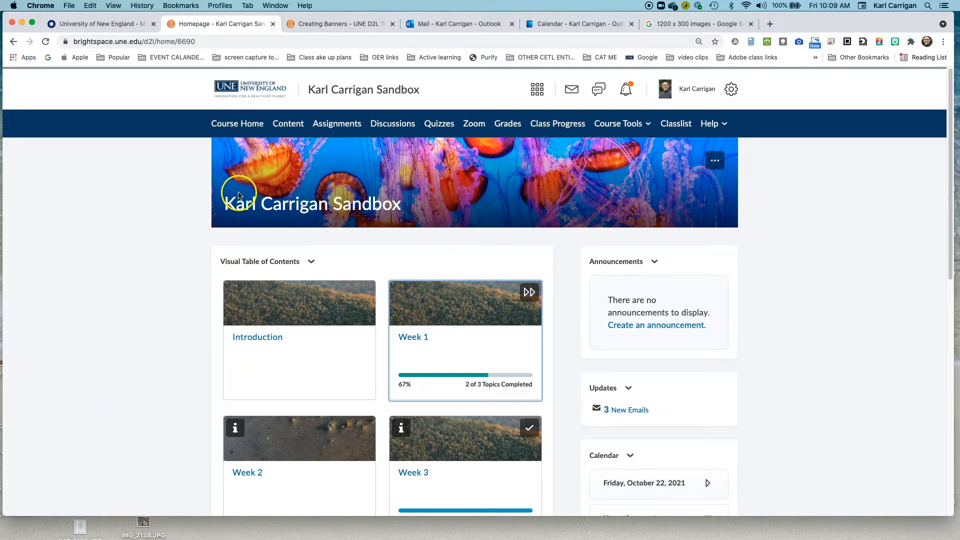
{"action": "mouse_move", "coordinate": [366, 172]}
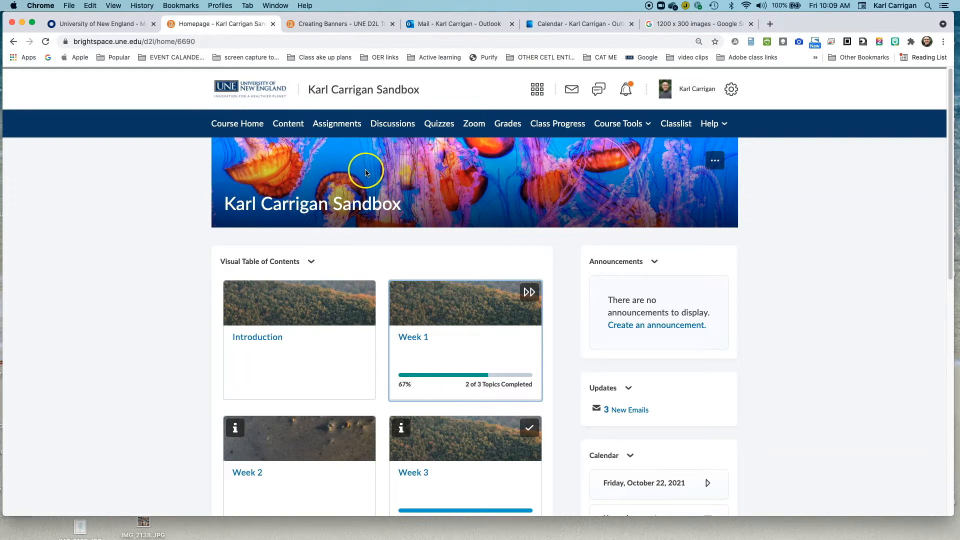
{"action": "mouse_move", "coordinate": [559, 190]}
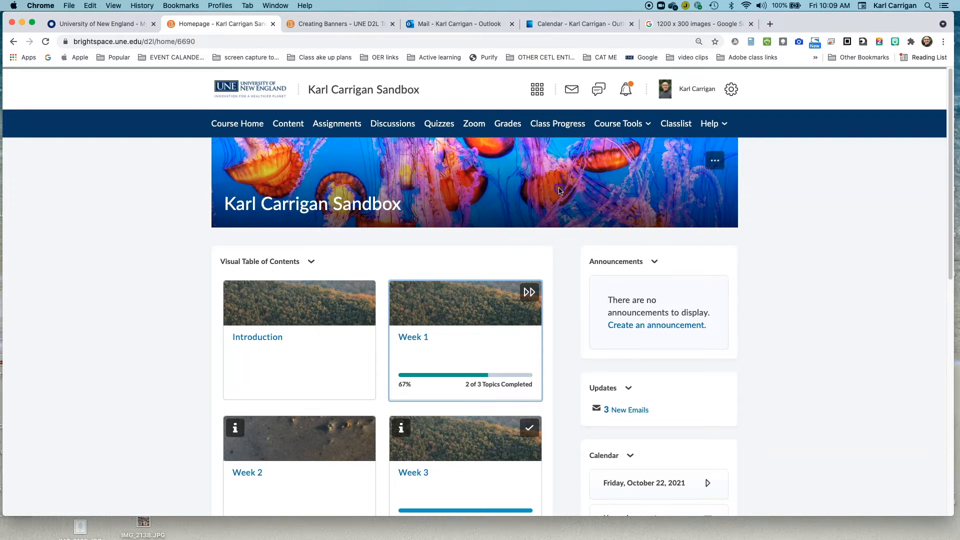
{"action": "mouse_move", "coordinate": [715, 164]}
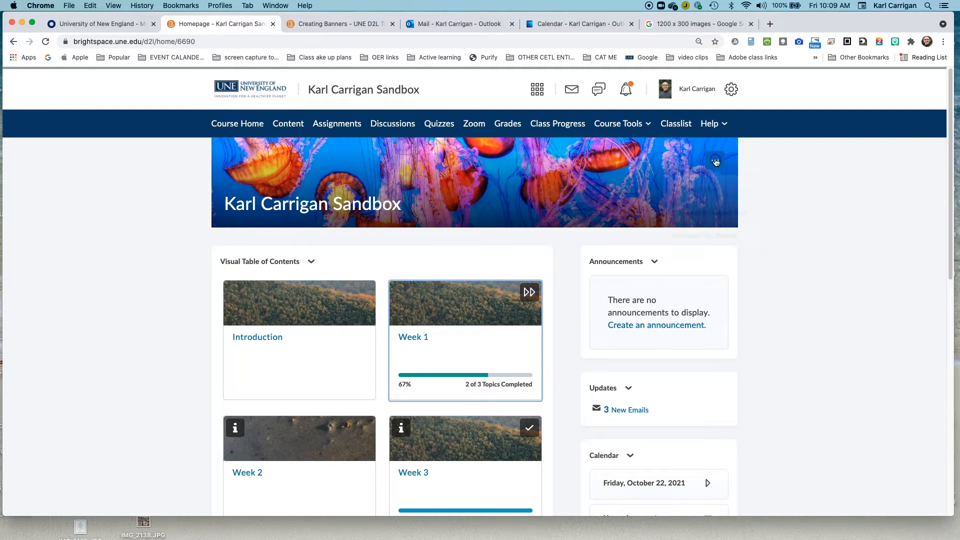
Choose Change Image from the course banner's options menu and browse the stock image gallery
{"action": "left_click", "coordinate": [715, 161]}
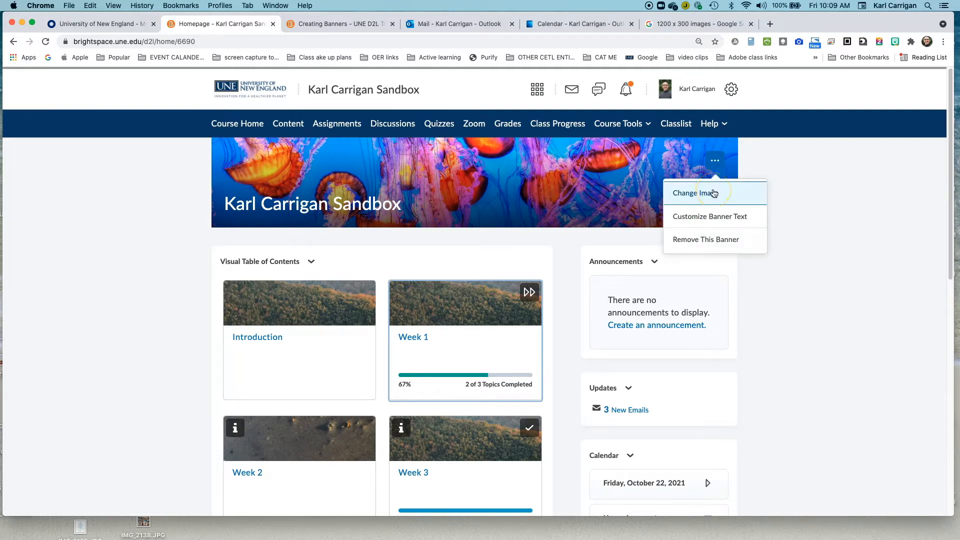
{"action": "left_click", "coordinate": [695, 193]}
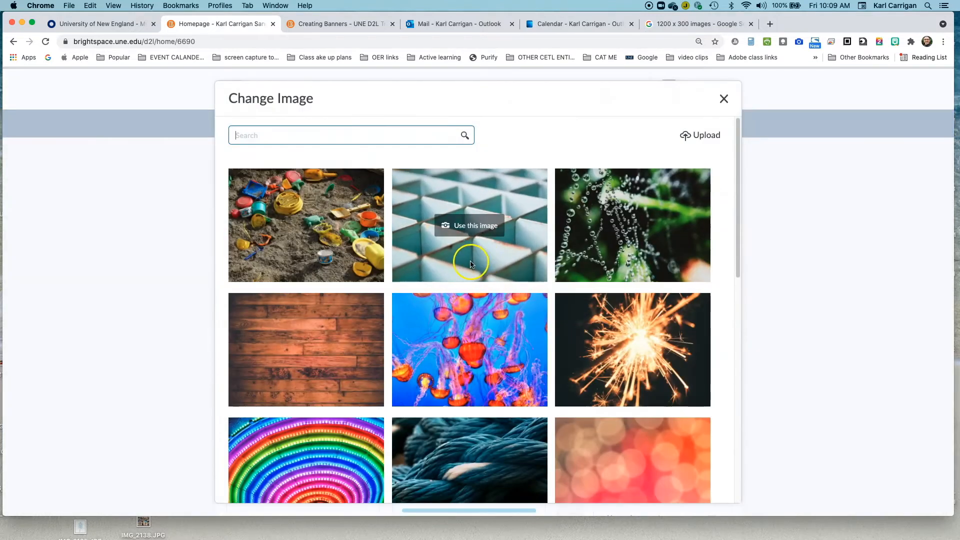
{"action": "scroll", "scroll_direction": "down", "scroll_amount": 3}
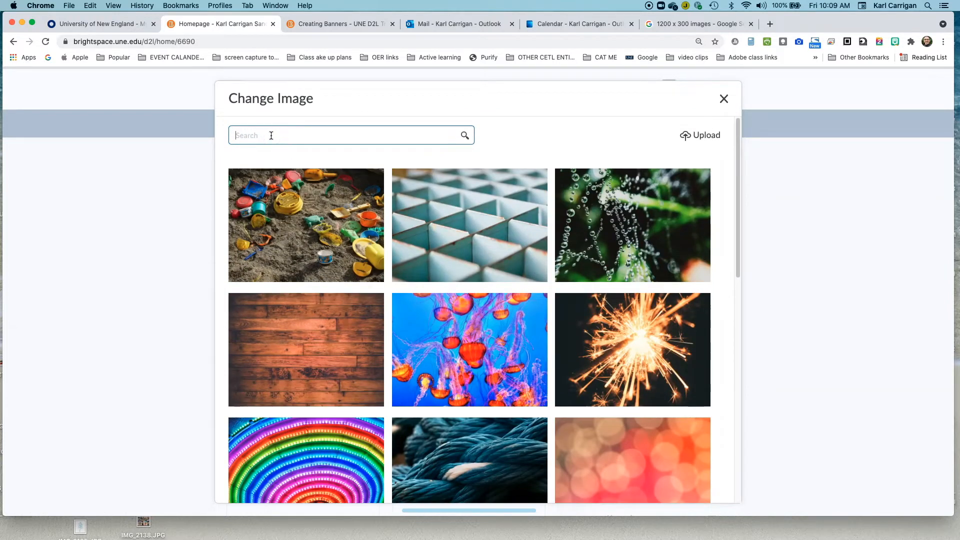
Search the gallery for 'star' and use the starry sky with tree silhouette as the banner
{"action": "type", "text": "stars"}
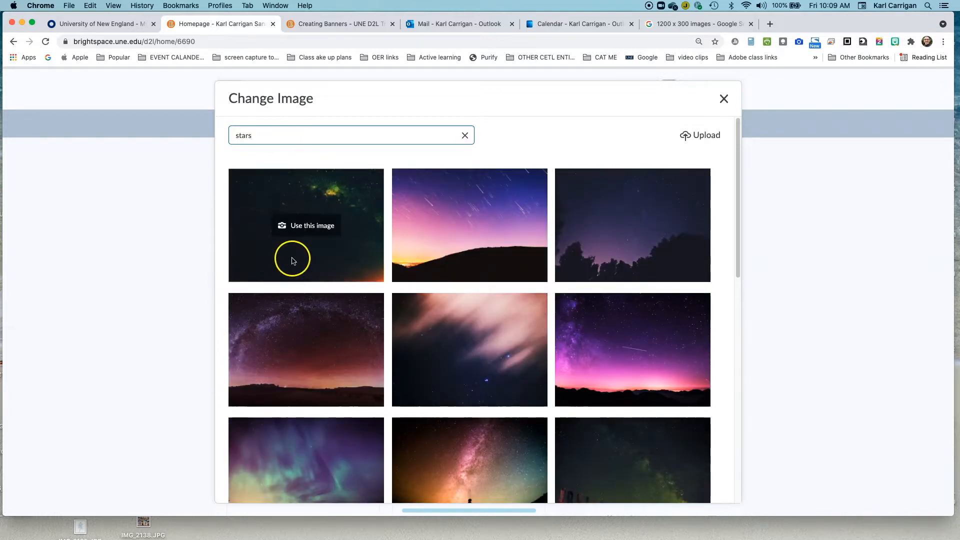
{"action": "scroll", "scroll_direction": "down", "scroll_amount": 3}
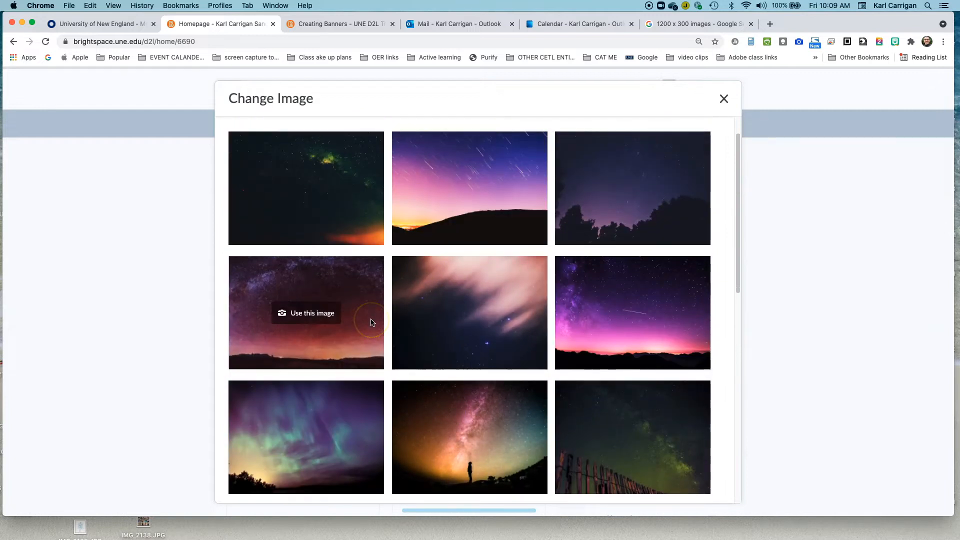
{"action": "mouse_move", "coordinate": [414, 334]}
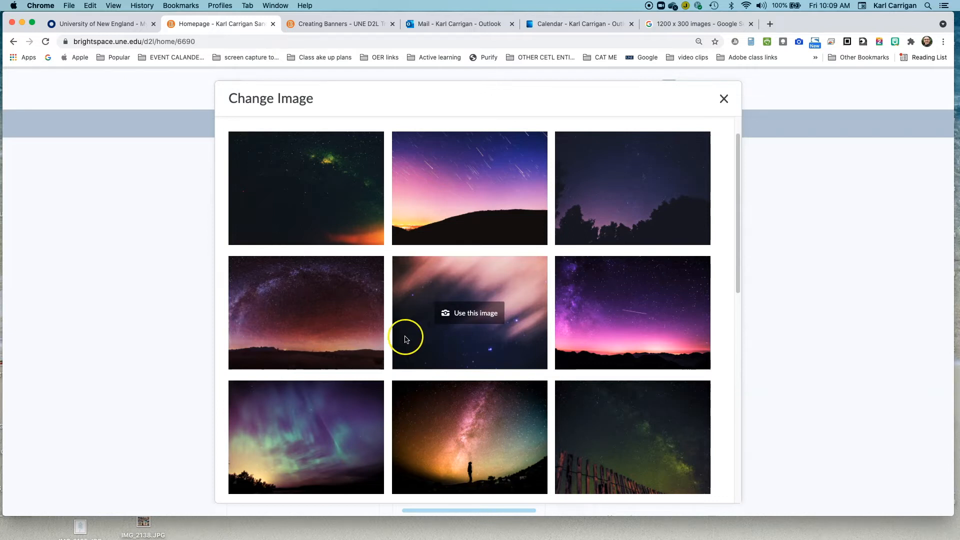
{"action": "mouse_move", "coordinate": [306, 312]}
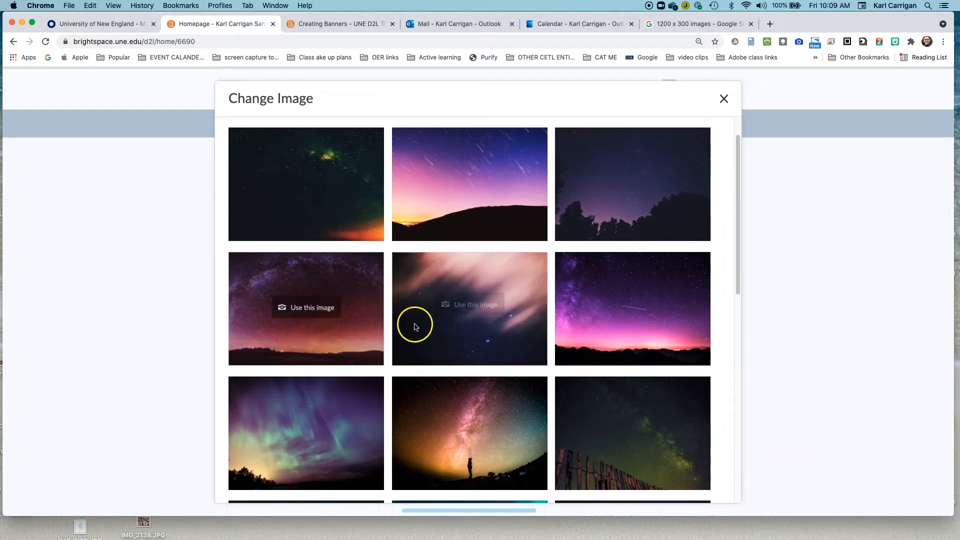
{"action": "scroll", "scroll_direction": "down", "scroll_amount": 3}
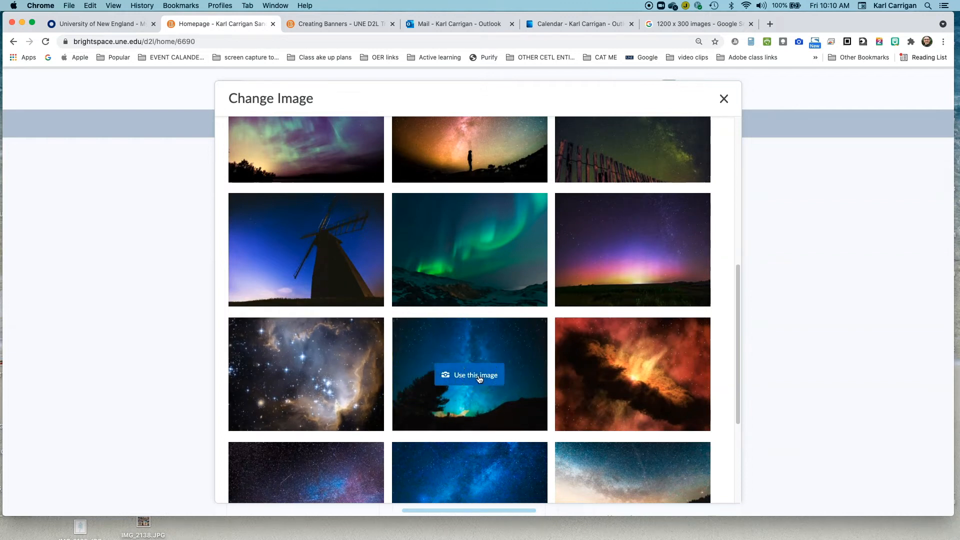
{"action": "left_click", "coordinate": [469, 375]}
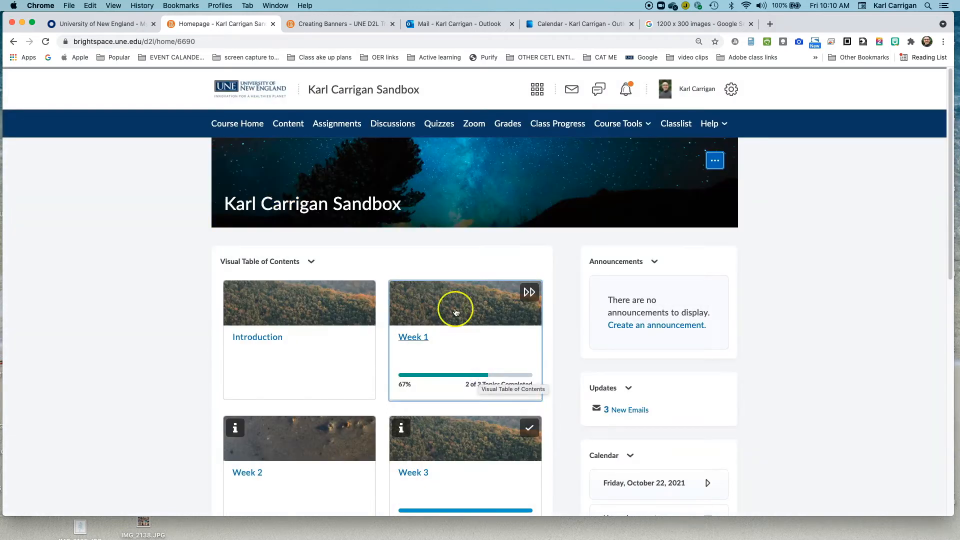
{"action": "mouse_move", "coordinate": [325, 164]}
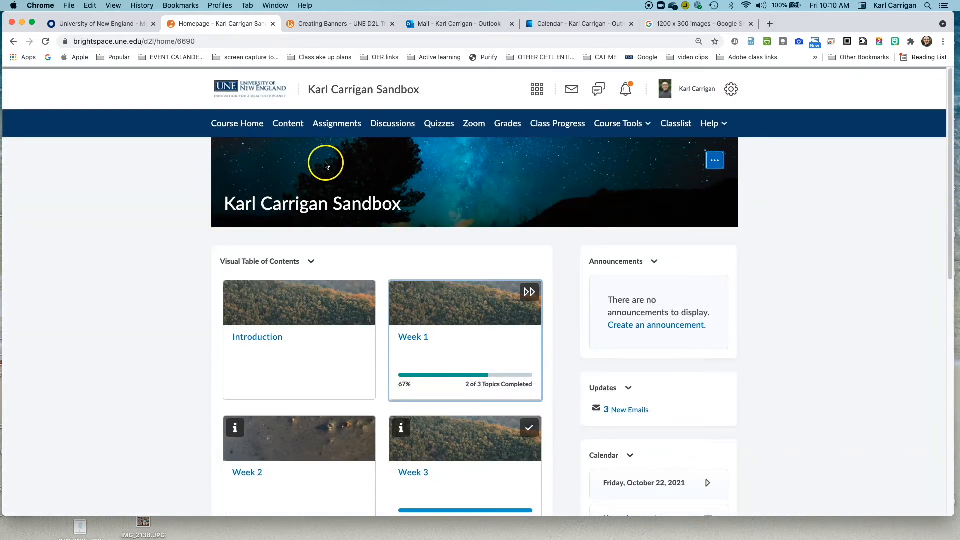
{"action": "mouse_move", "coordinate": [288, 166]}
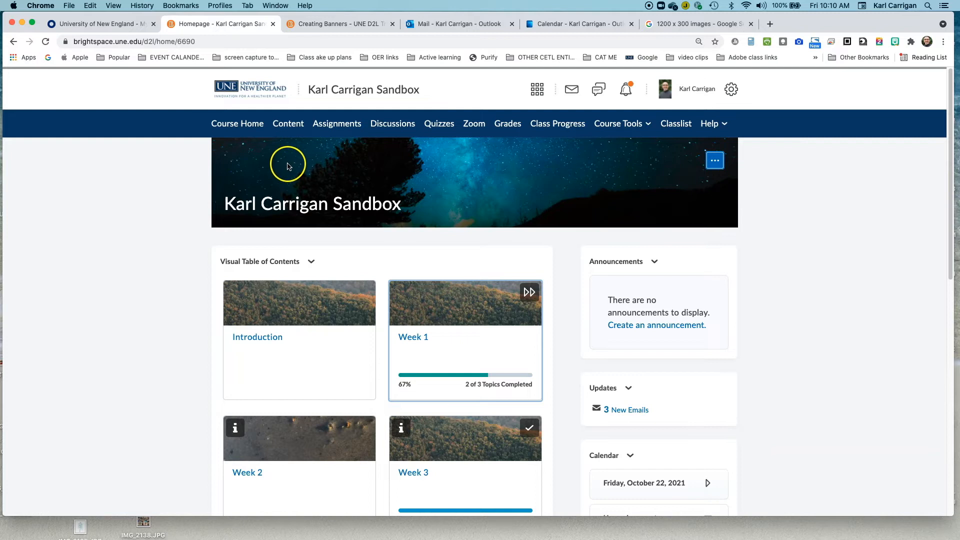
{"action": "mouse_move", "coordinate": [409, 215]}
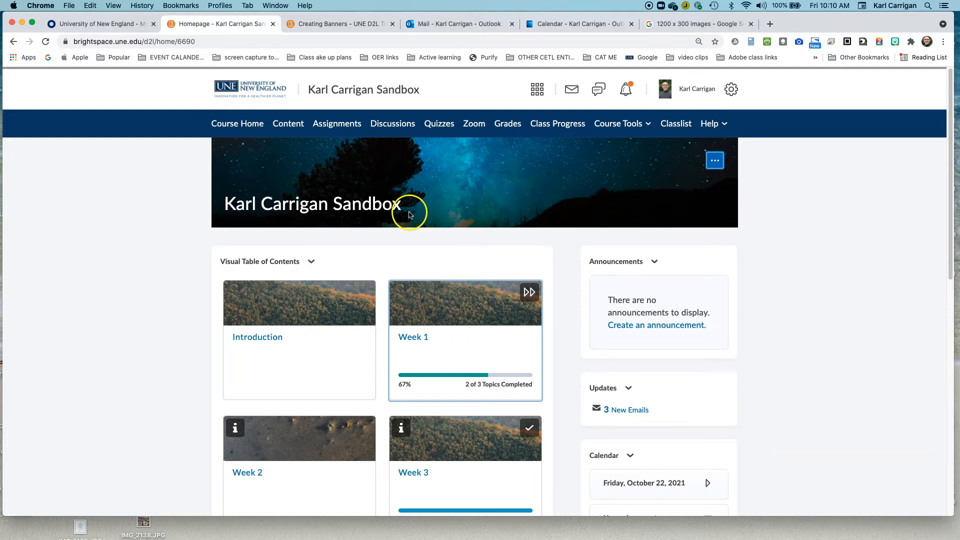
{"action": "mouse_move", "coordinate": [416, 186]}
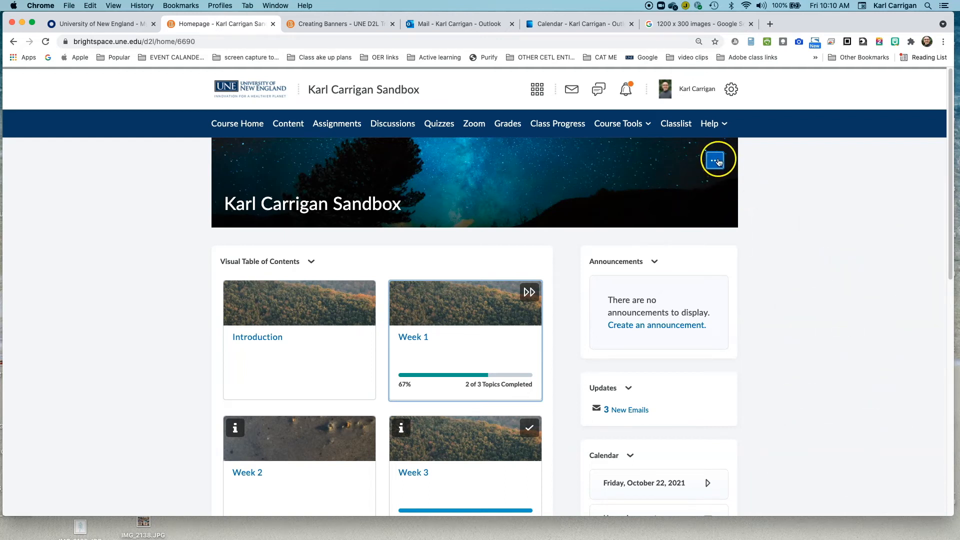
Reopen Change Image, choose Upload, and select My Computer in Add a File
{"action": "left_click", "coordinate": [715, 160]}
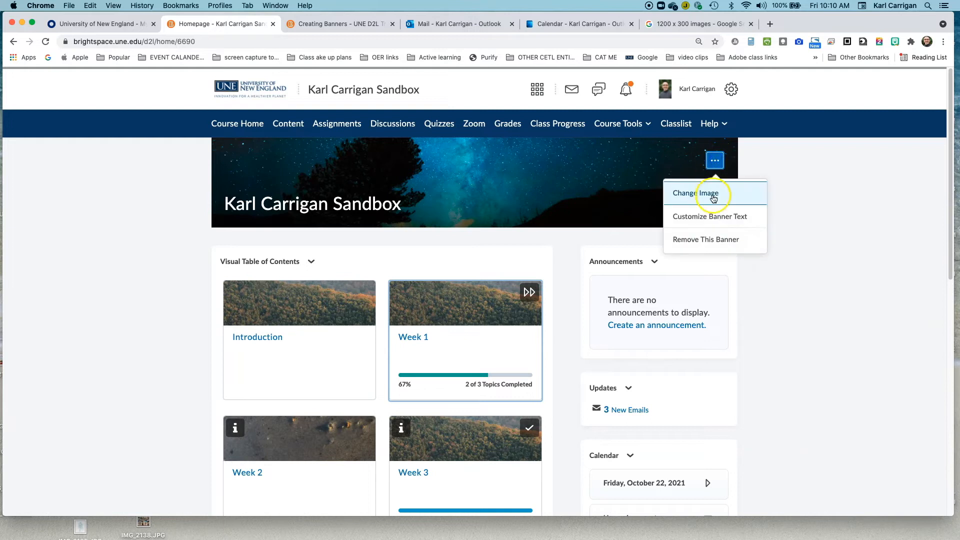
{"action": "left_click", "coordinate": [695, 193]}
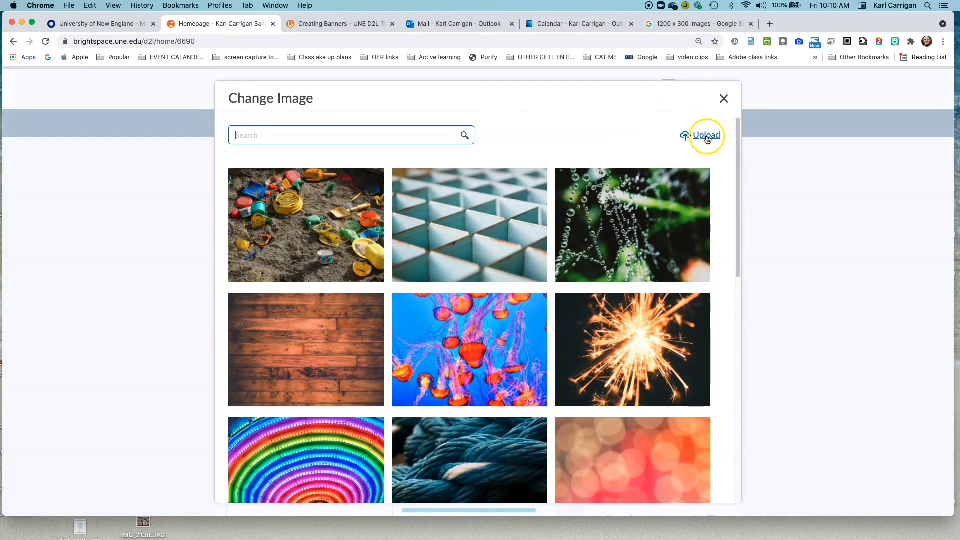
{"action": "left_click", "coordinate": [705, 136]}
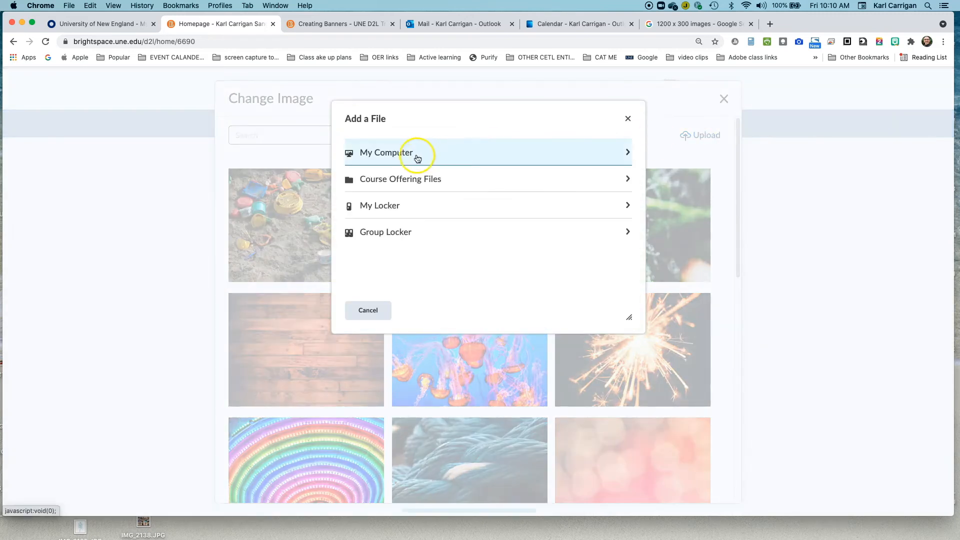
{"action": "left_click", "coordinate": [385, 152]}
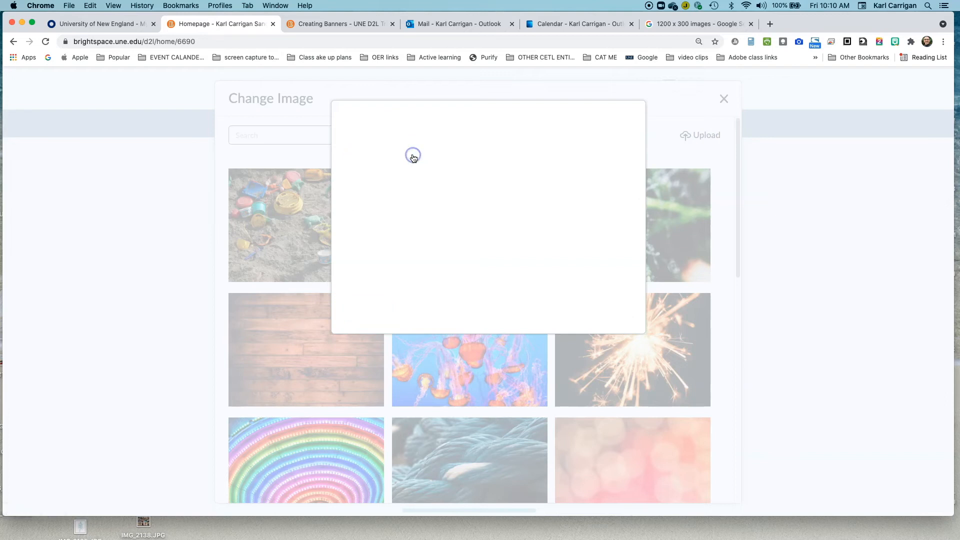
{"action": "left_click", "coordinate": [699, 135]}
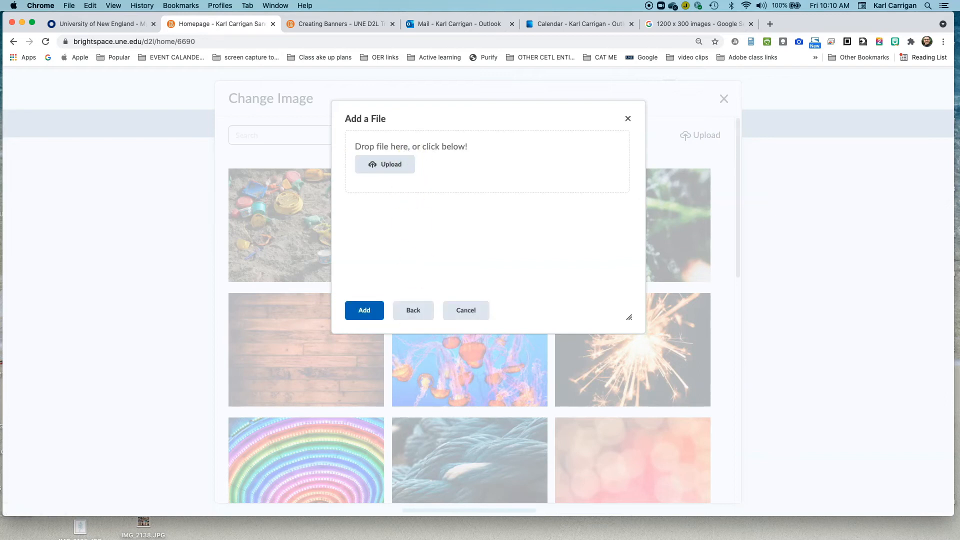
Upload 'banner file 1200x300 copy.jpg' from the computer and add it as the banner
{"action": "left_click", "coordinate": [385, 164]}
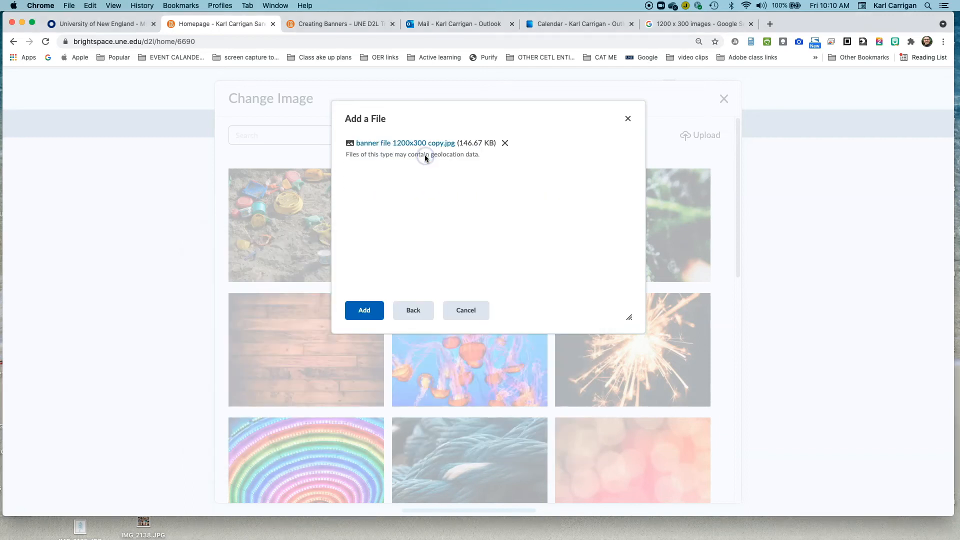
{"action": "mouse_move", "coordinate": [499, 184]}
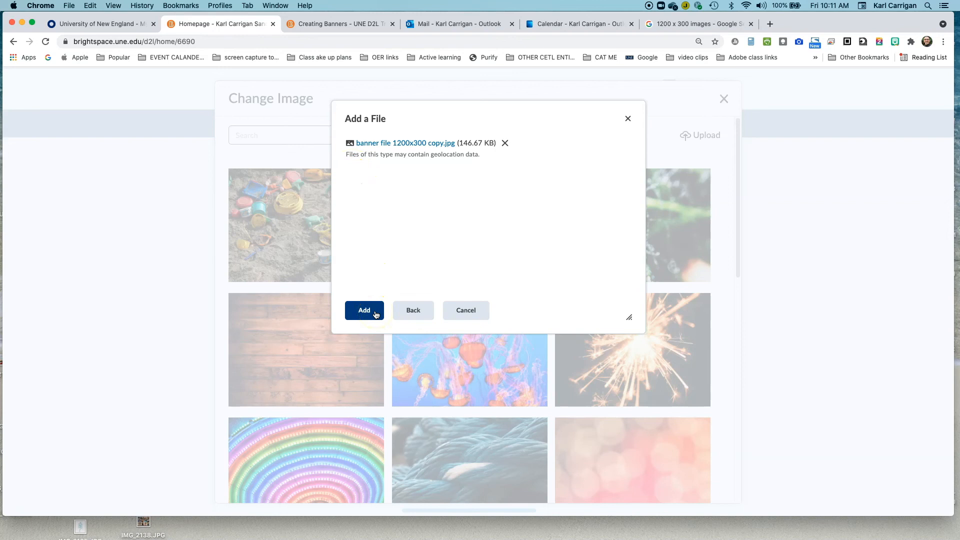
{"action": "left_click", "coordinate": [364, 310]}
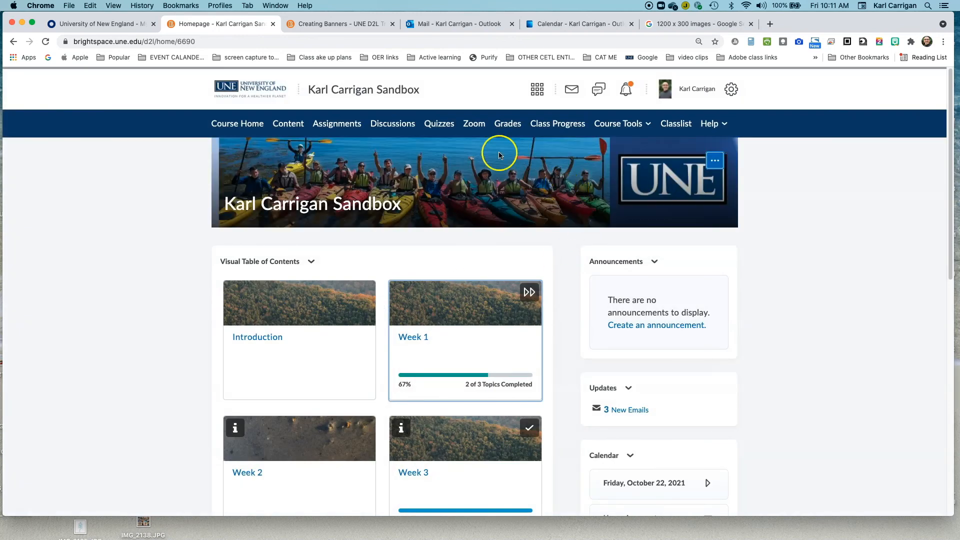
{"action": "mouse_move", "coordinate": [665, 210]}
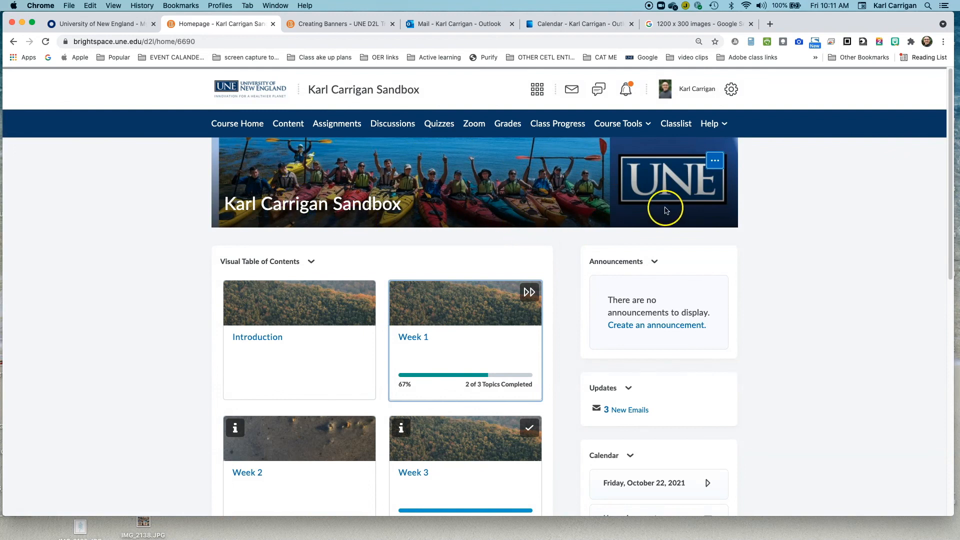
{"action": "mouse_move", "coordinate": [582, 182]}
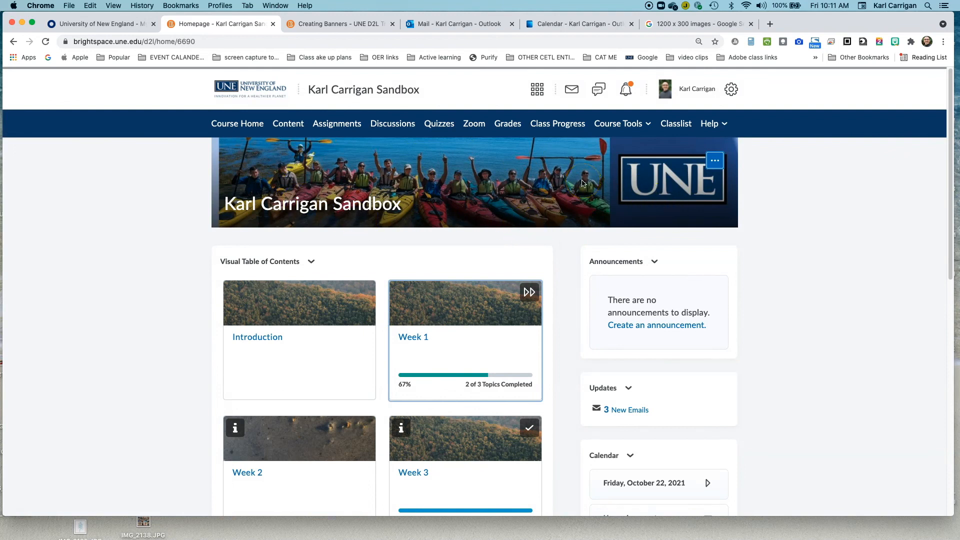